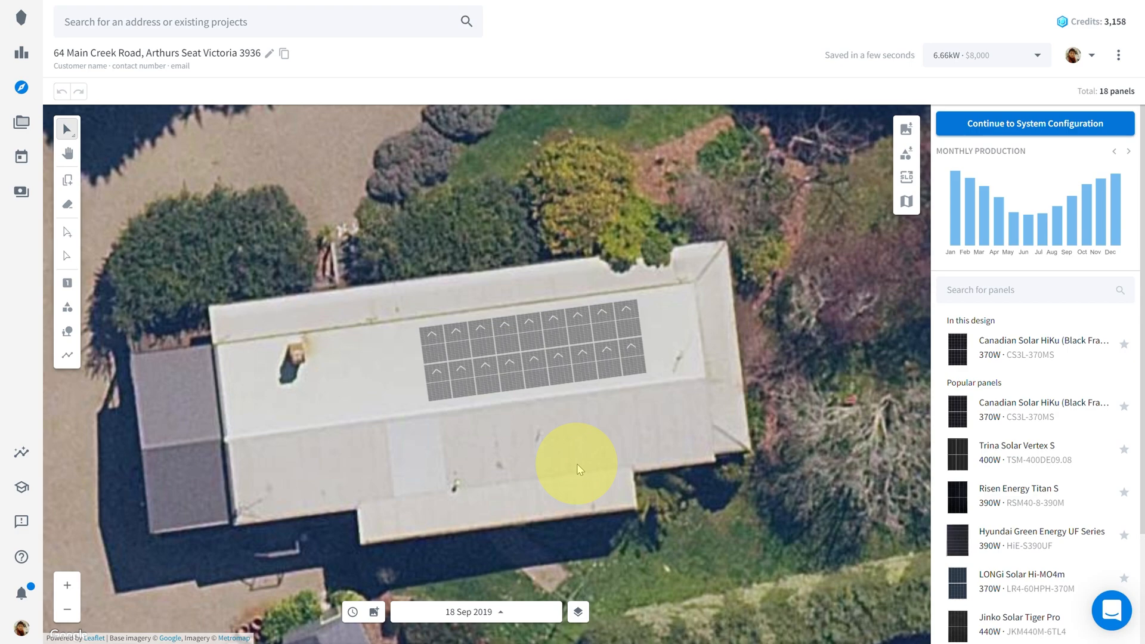
pyautogui.moveTo(67, 306)
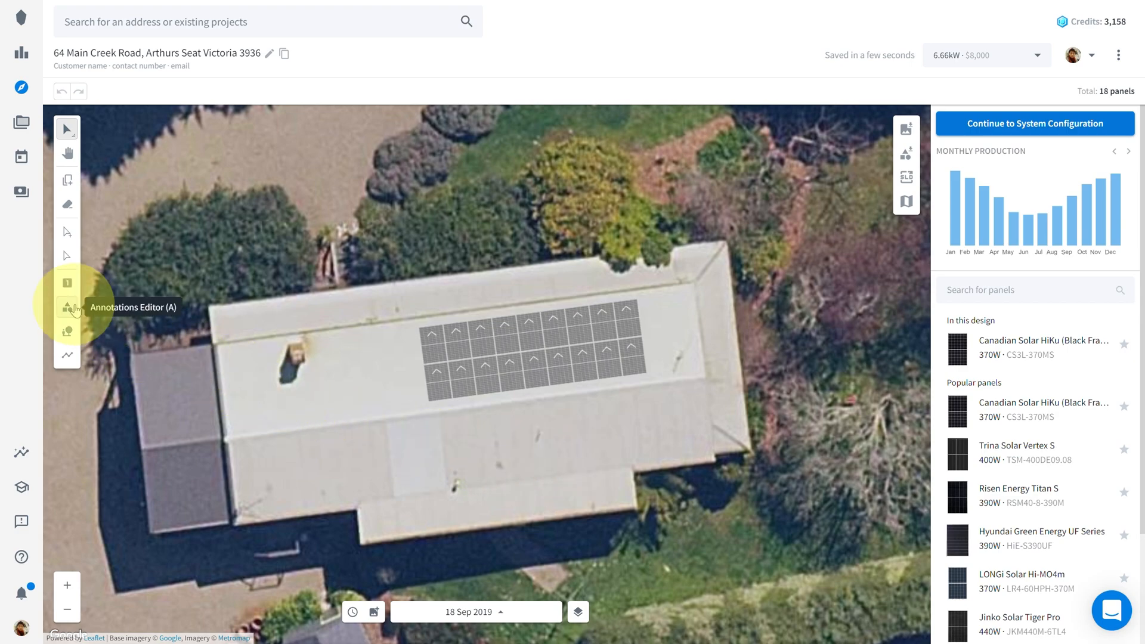
# Step: Begin placing the Disconnect point, Inverter and You are here annotations on the site map
pyautogui.click(66, 307)
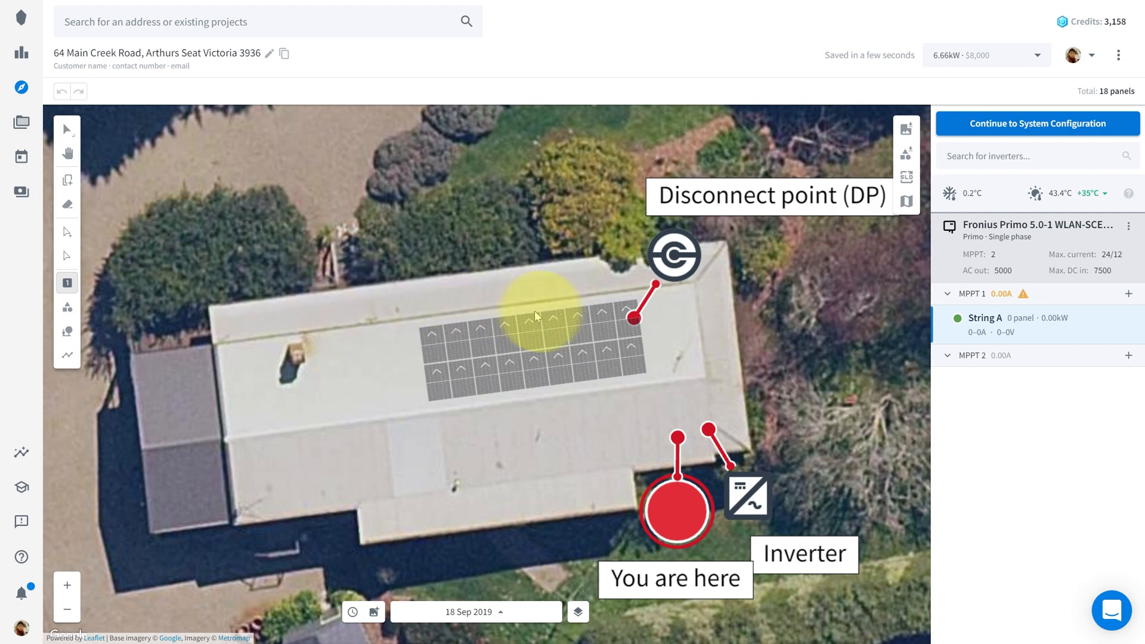
pyautogui.moveTo(856, 332)
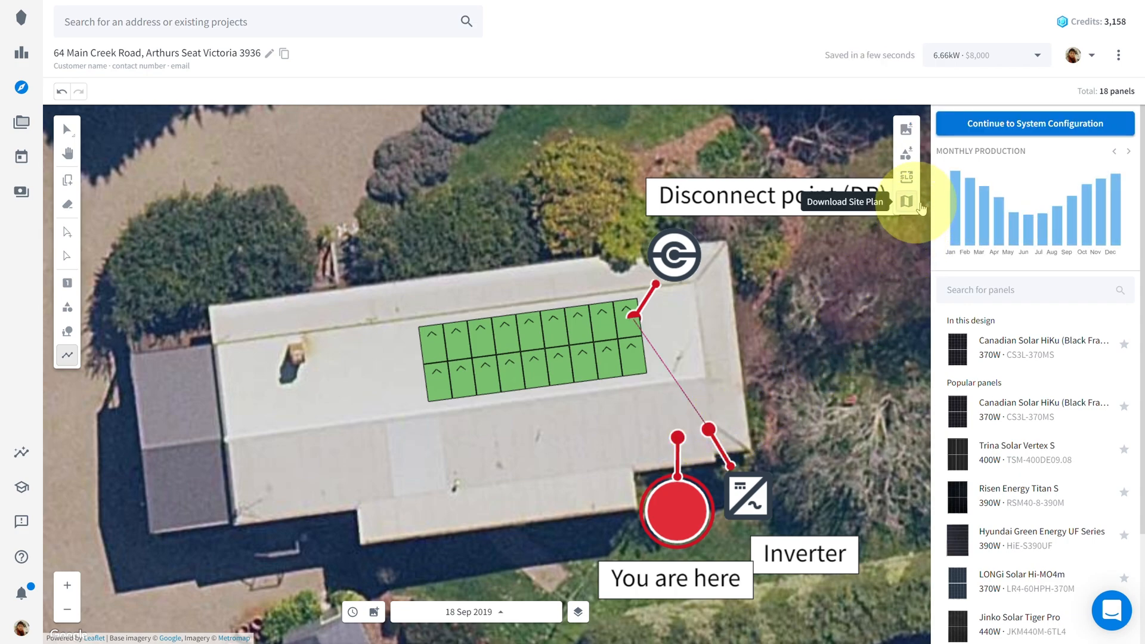
# Step: Generate the PV site information PDF with Download Site Plan
pyautogui.click(906, 188)
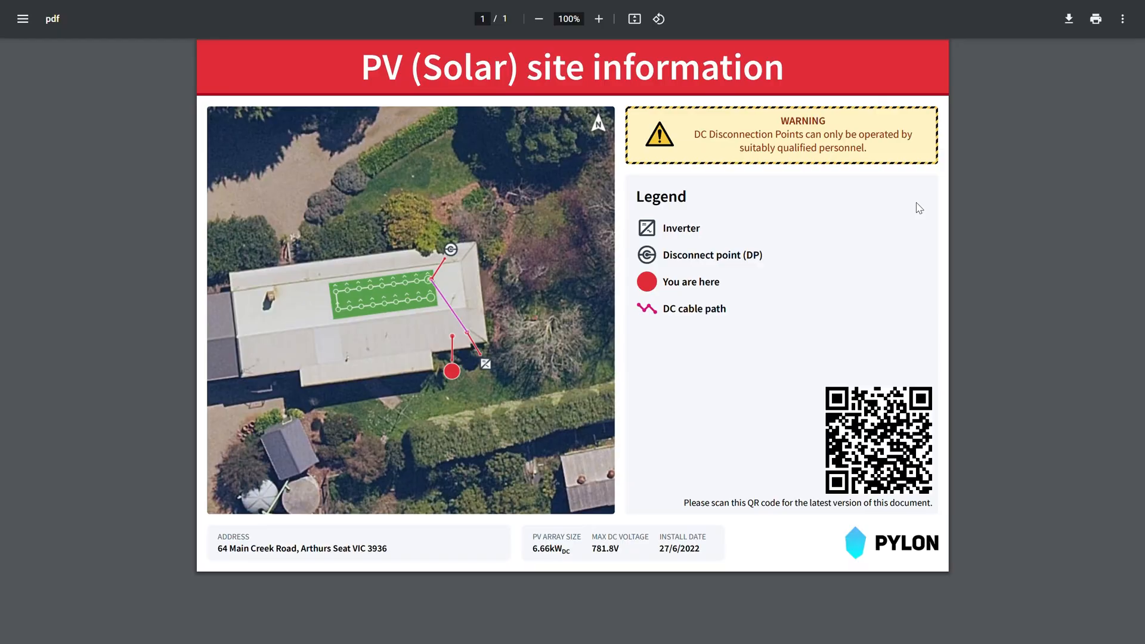